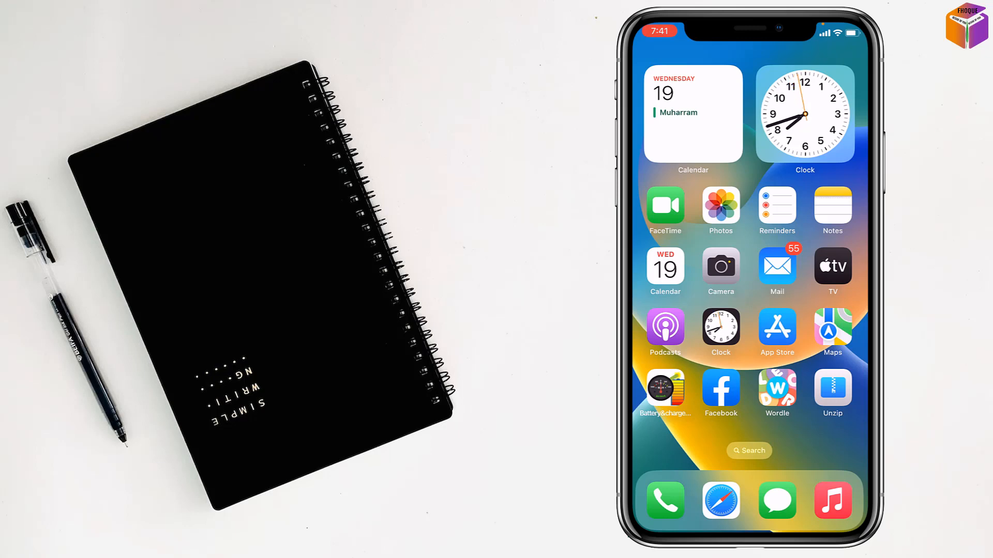
Step: Launch Photos and land on the Albums page listing Recents, Favourites and WhatsApp
click(719, 205)
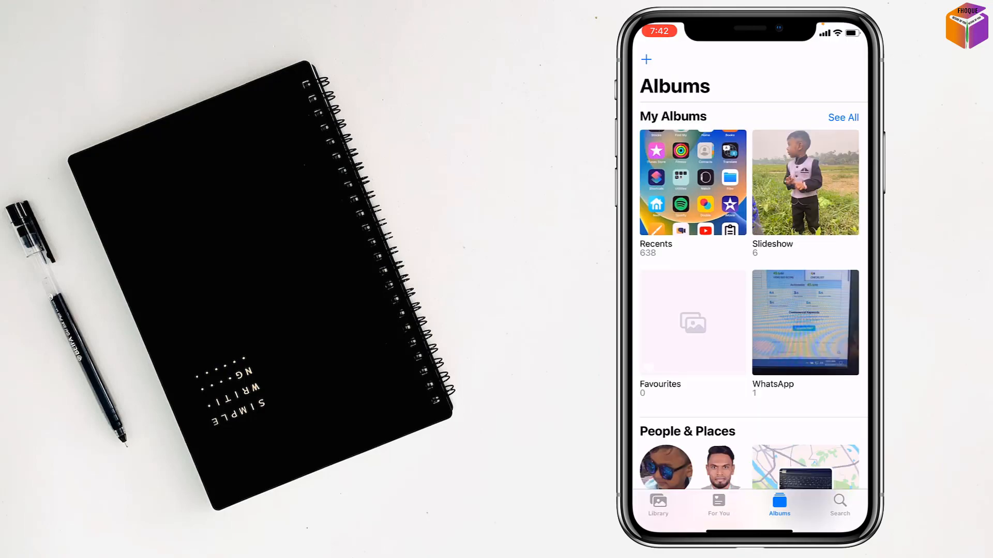
Step: Scroll to Media Types and open the Live Photos album to reach the couple's Narsingdi photo
scroll(down, 3)
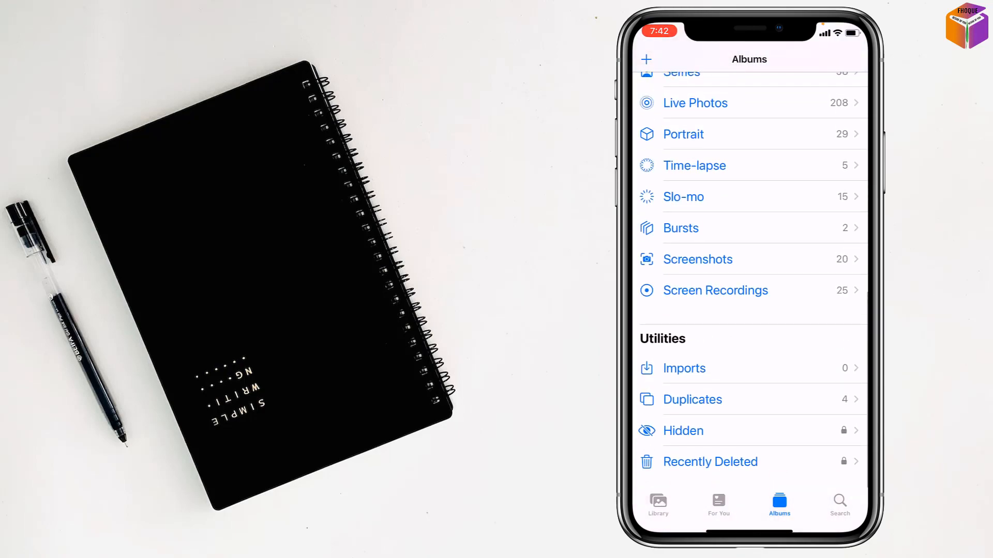
click(694, 102)
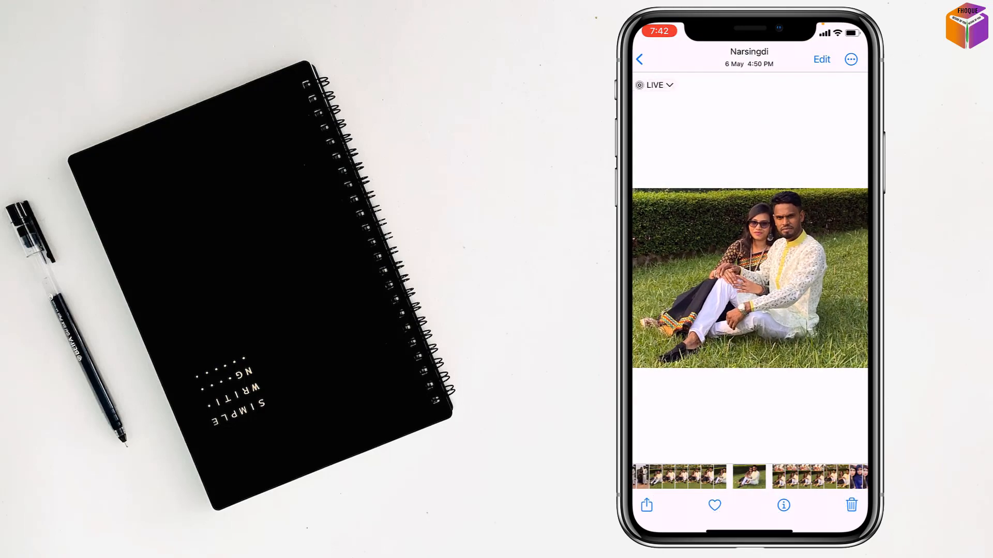
Step: Save the Narsingdi Live Photo via Save as Video and go back to Live Photos
click(850, 59)
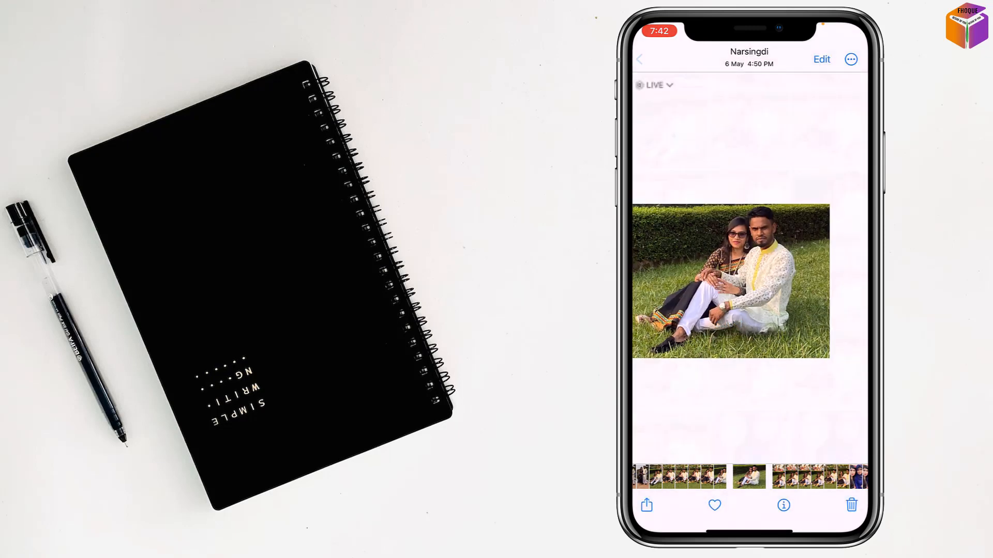
click(639, 59)
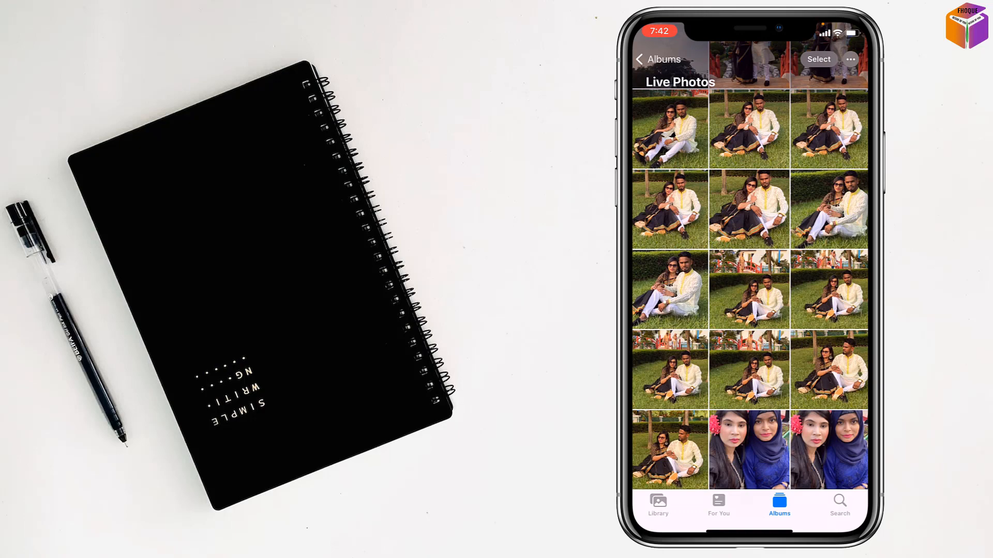
Step: Open Recents from Albums and play the new 0:03 video of the couple
click(659, 59)
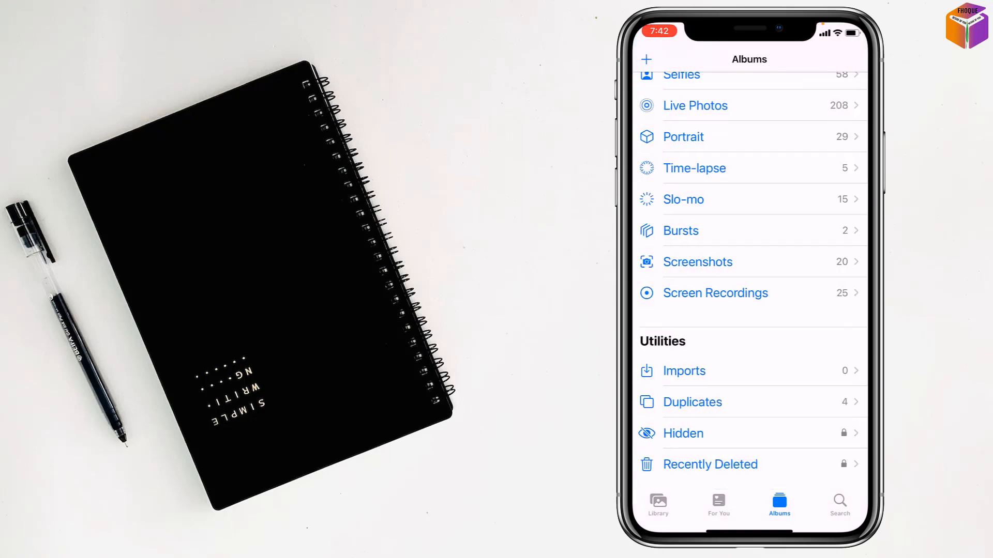
click(714, 293)
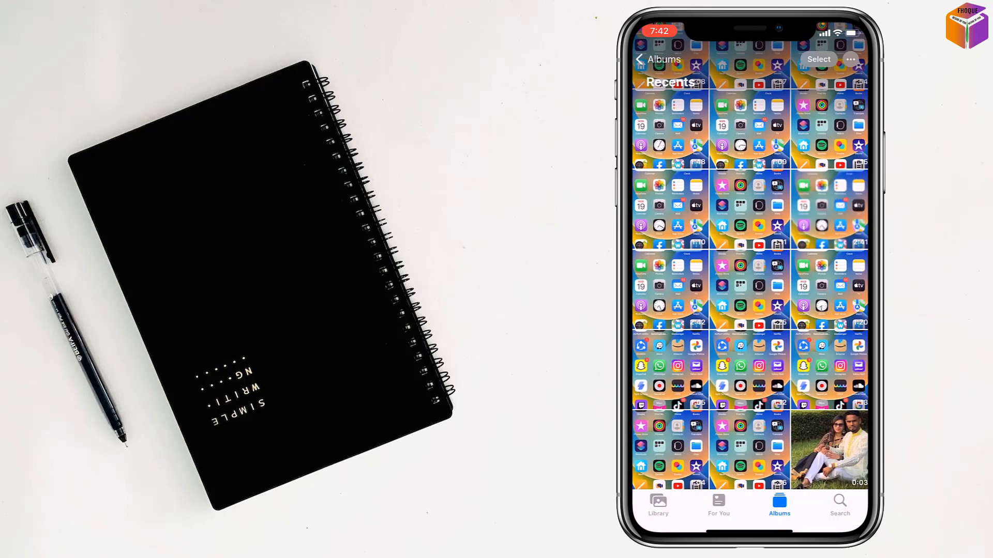
click(829, 452)
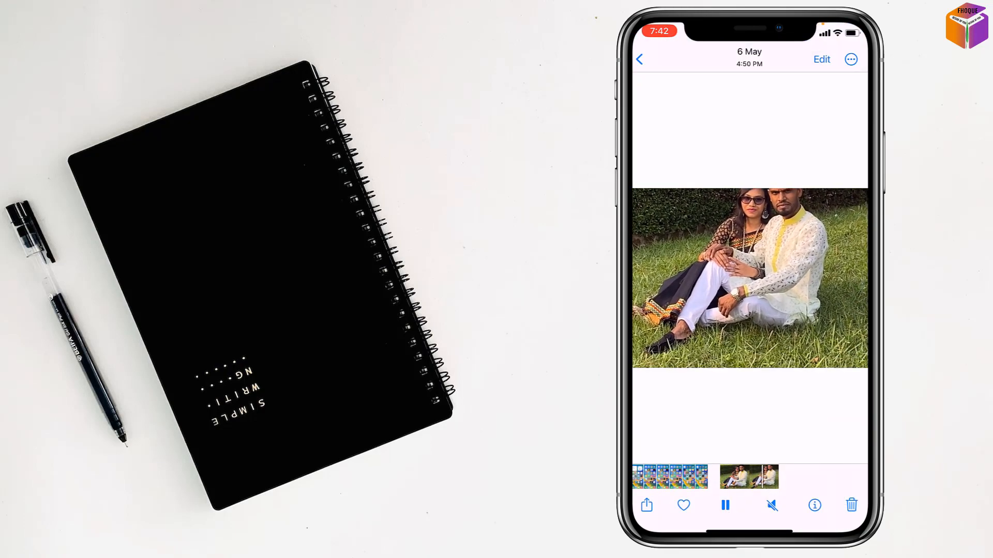
click(724, 505)
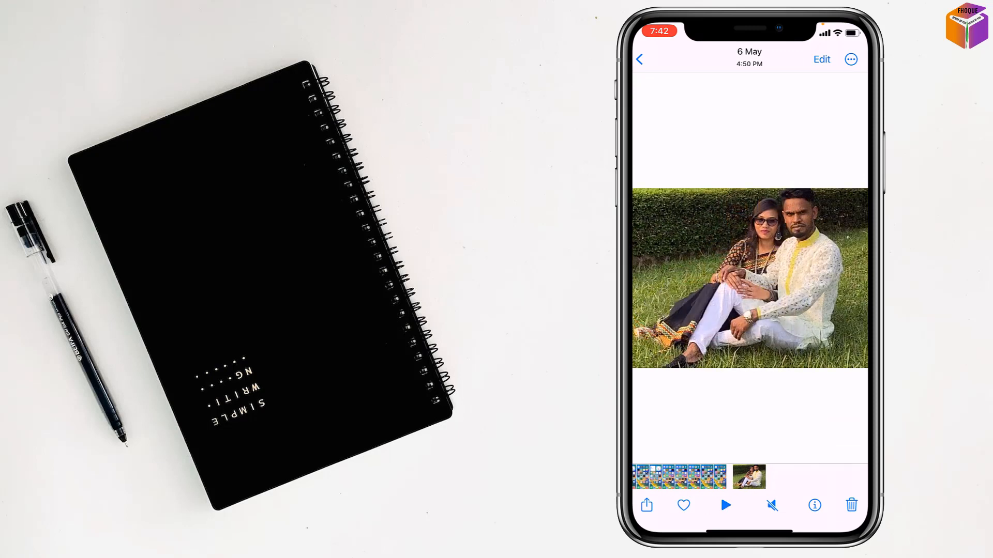